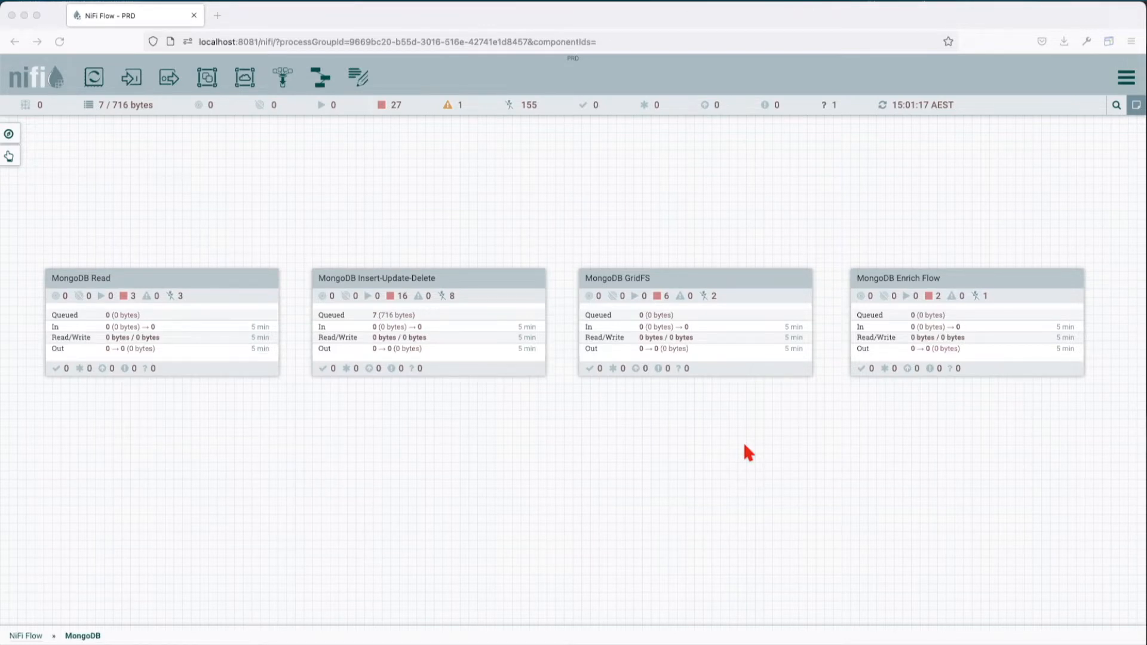
pyautogui.moveTo(86, 300)
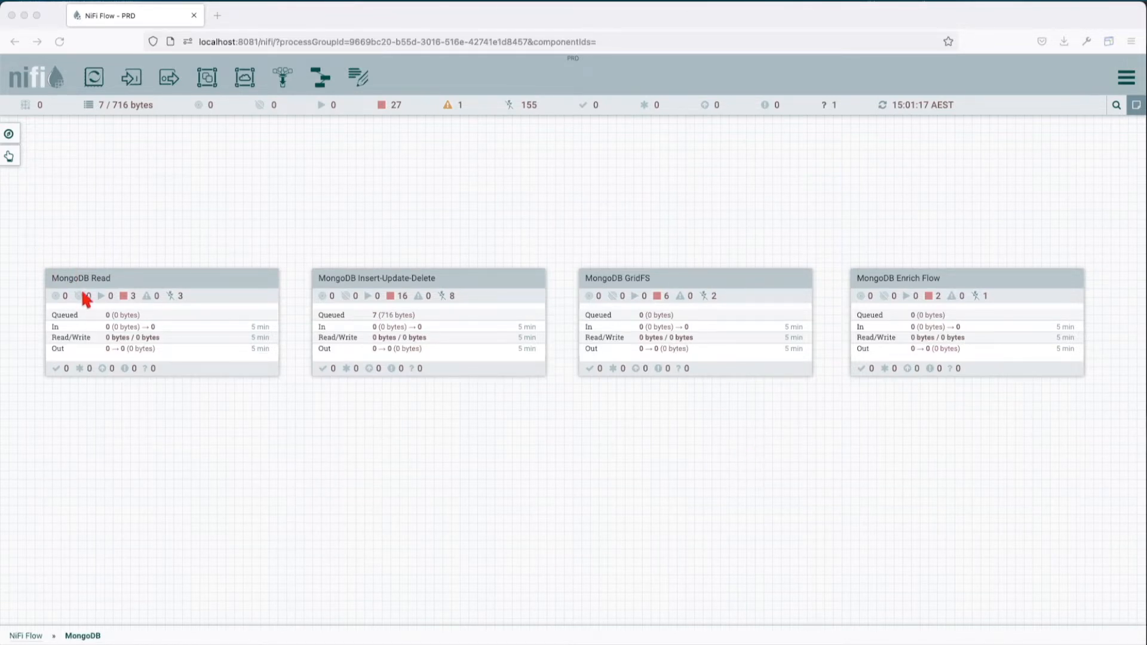
pyautogui.moveTo(341, 292)
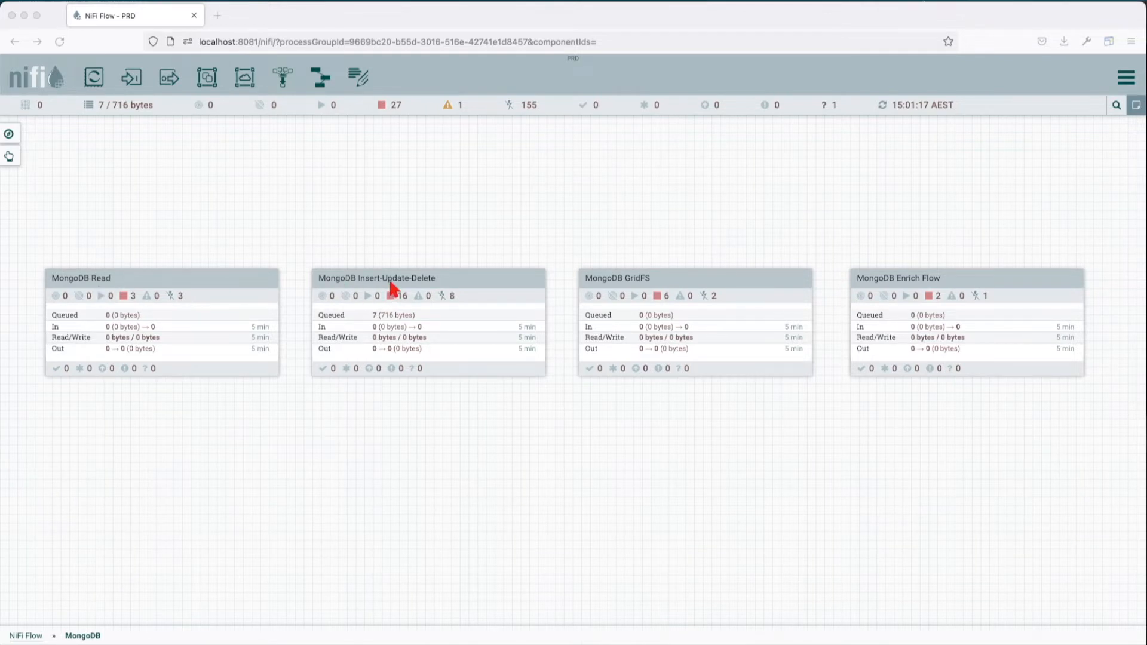
pyautogui.moveTo(589, 288)
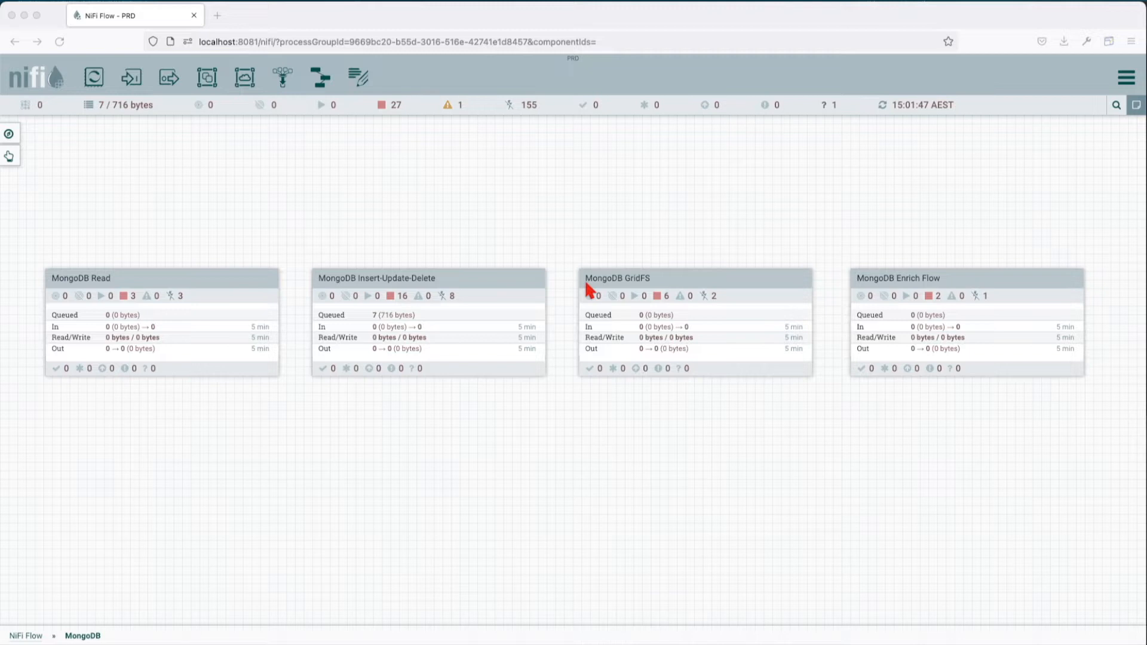
pyautogui.moveTo(627, 282)
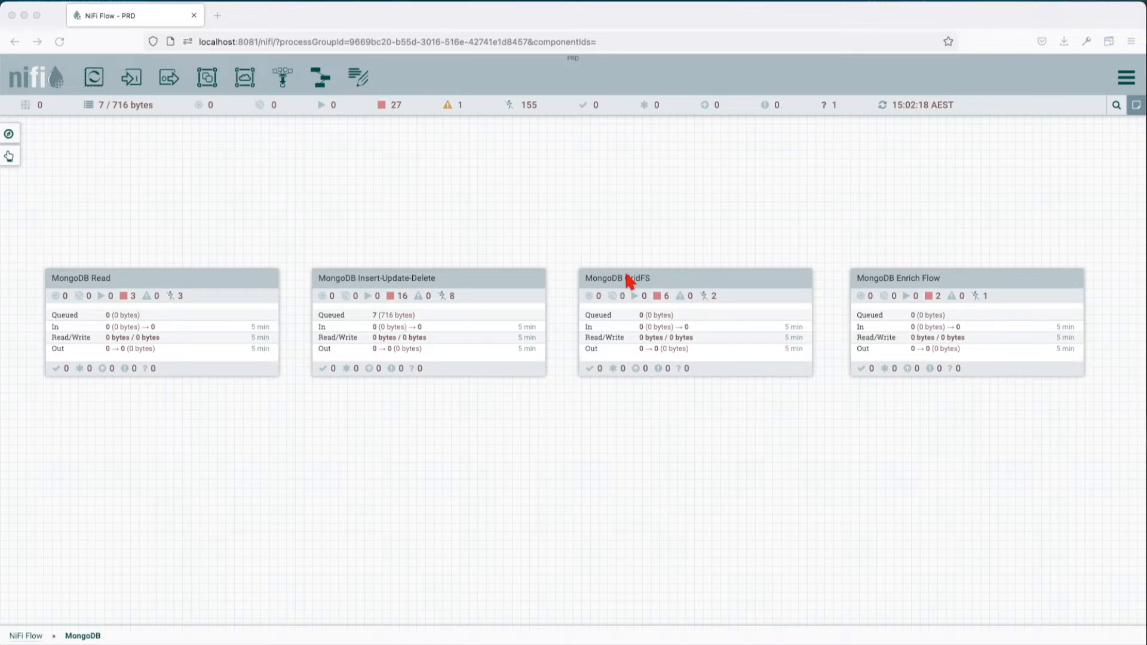
pyautogui.moveTo(638, 304)
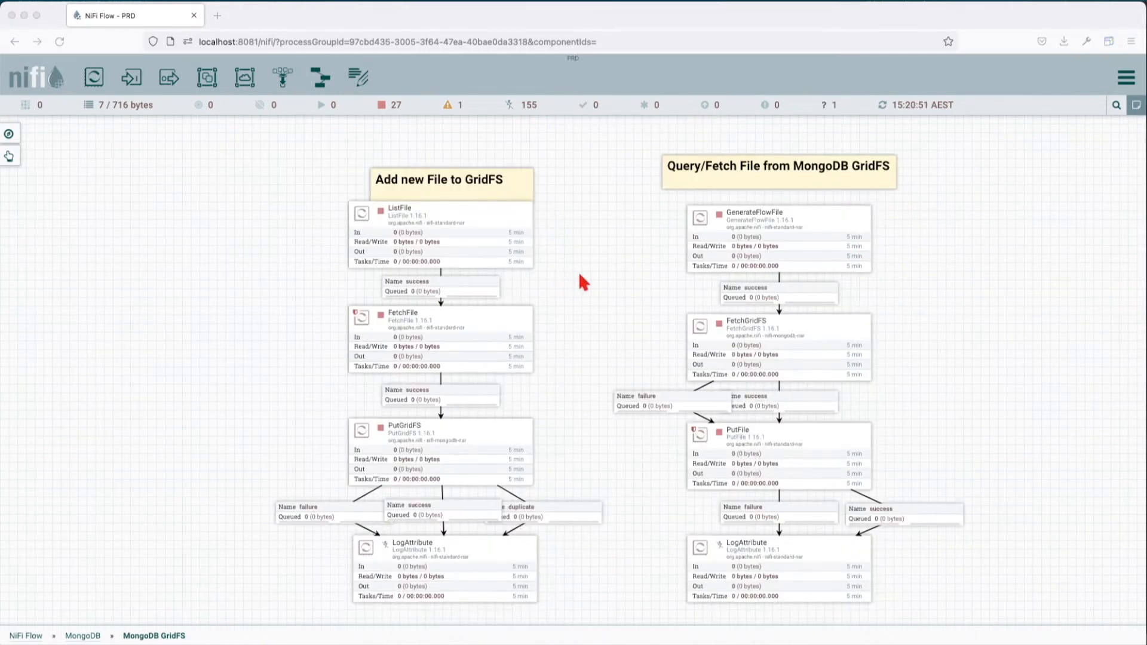
# Check the repo_path variable of the GridFS group, copy its value and switch to the code editor.
pyautogui.rightClick(581, 283)
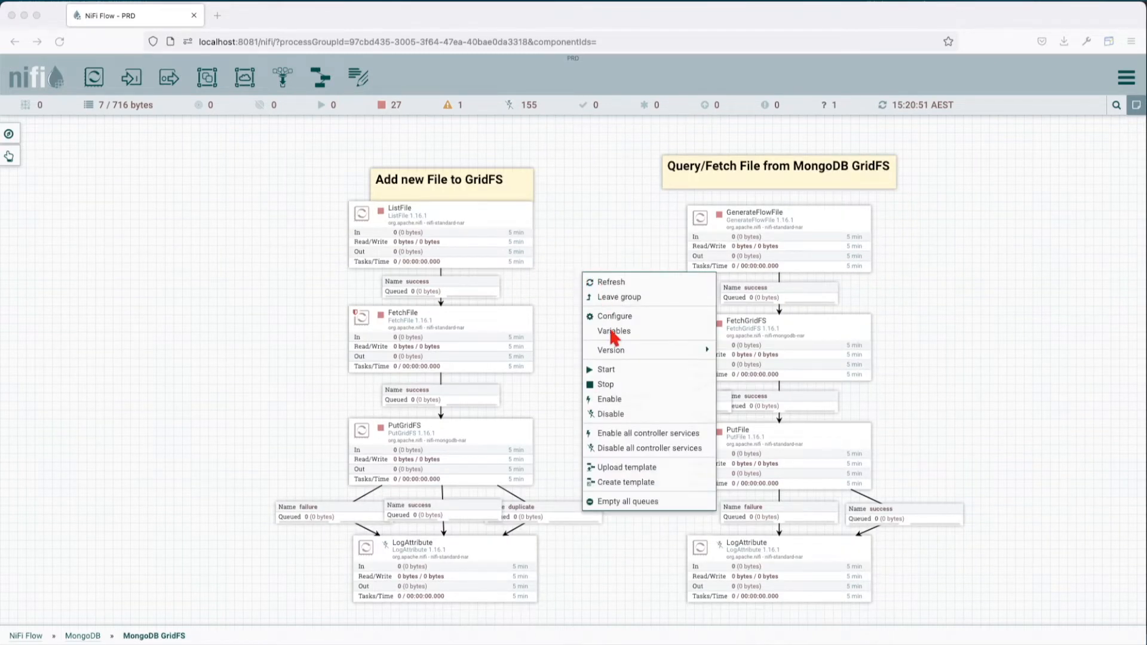
pyautogui.click(612, 330)
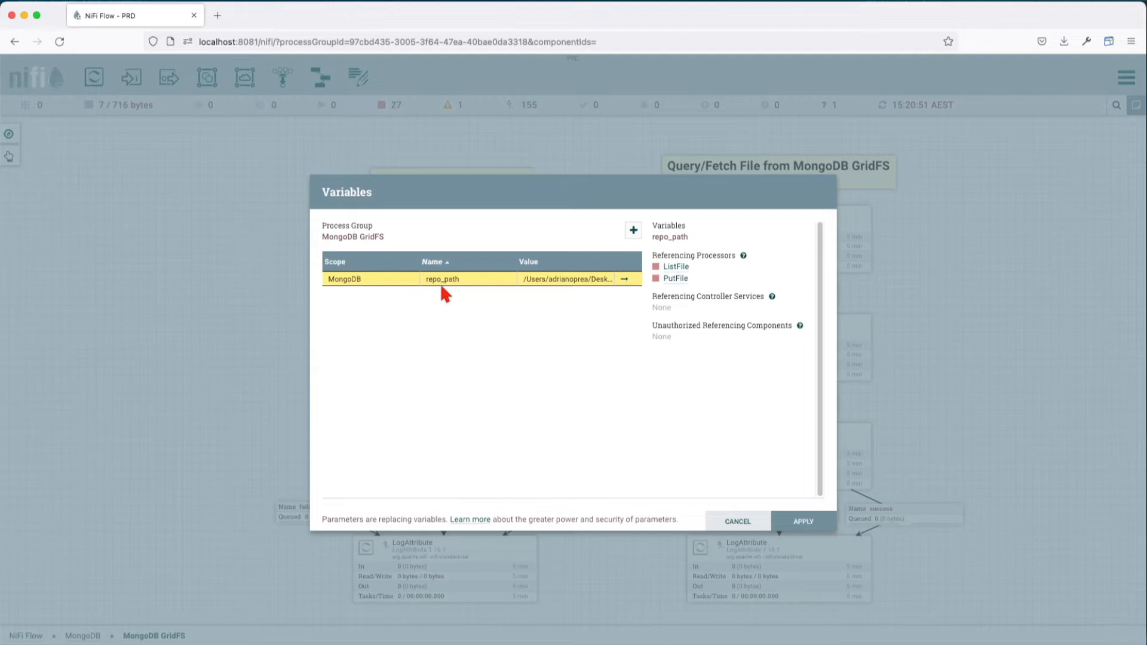
pyautogui.moveTo(533, 289)
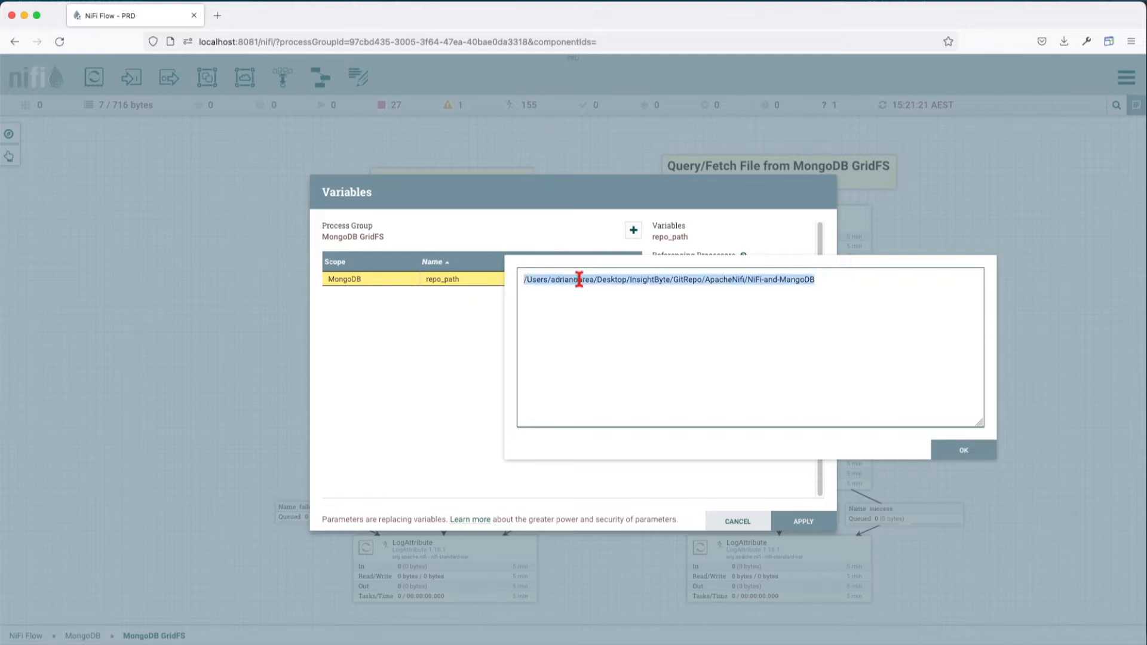
pyautogui.press('cmd+tab')
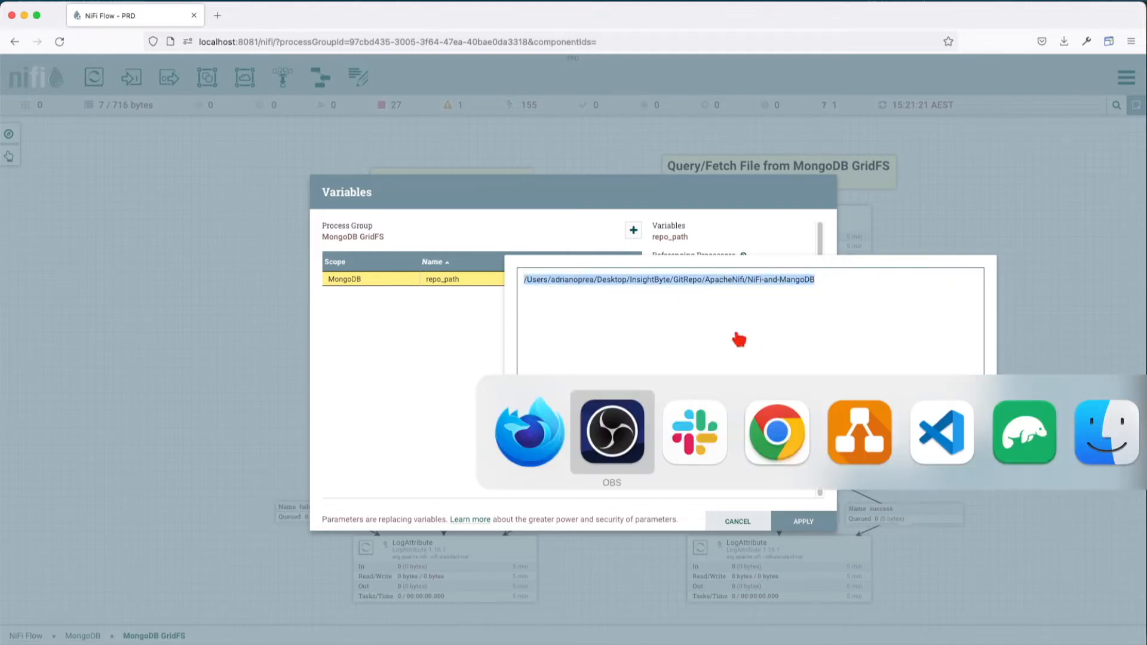
pyautogui.click(940, 431)
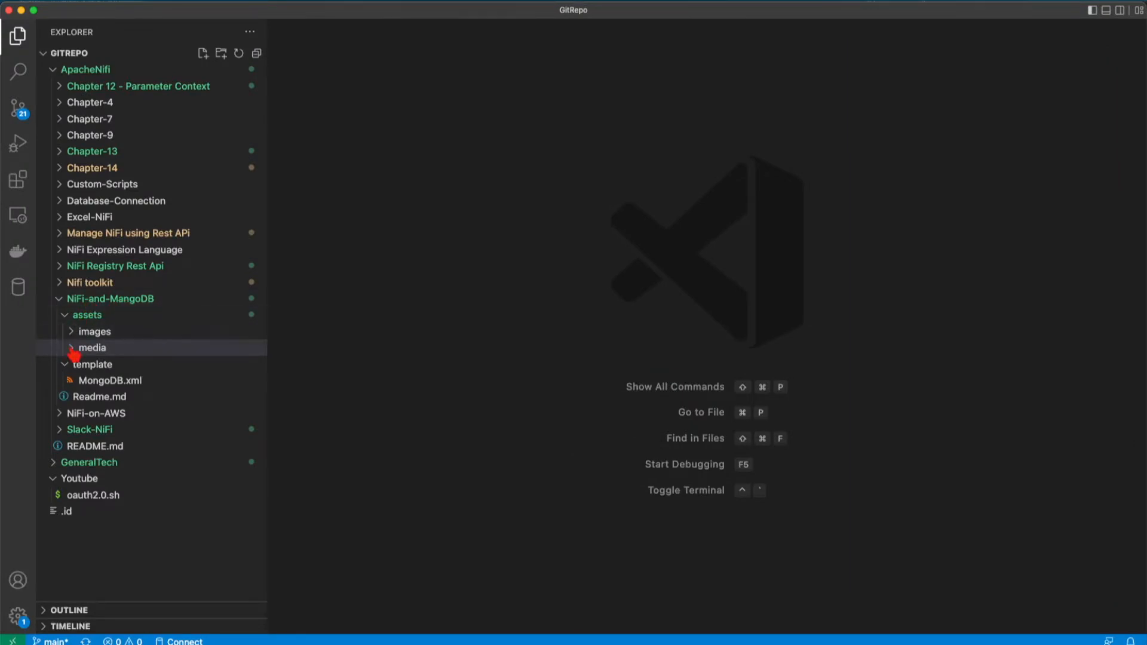
# Inspect the media folder under NiFi-and-MongoDB assets, then return to NiFi.
pyautogui.rightClick(93, 348)
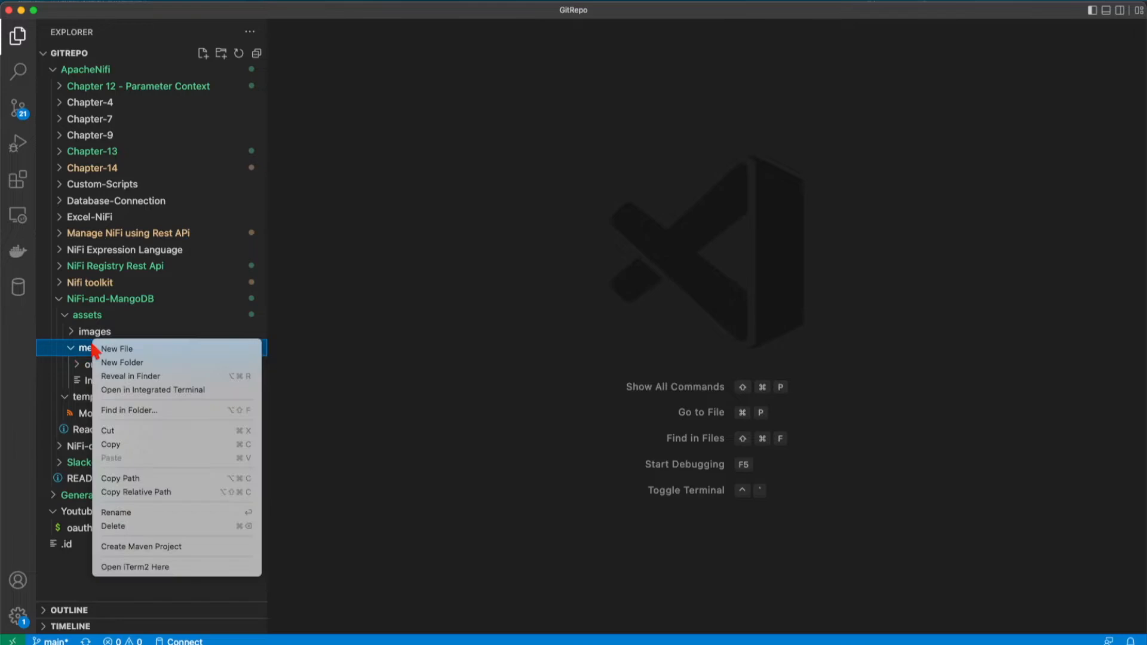
pyautogui.press('cmd+tab')
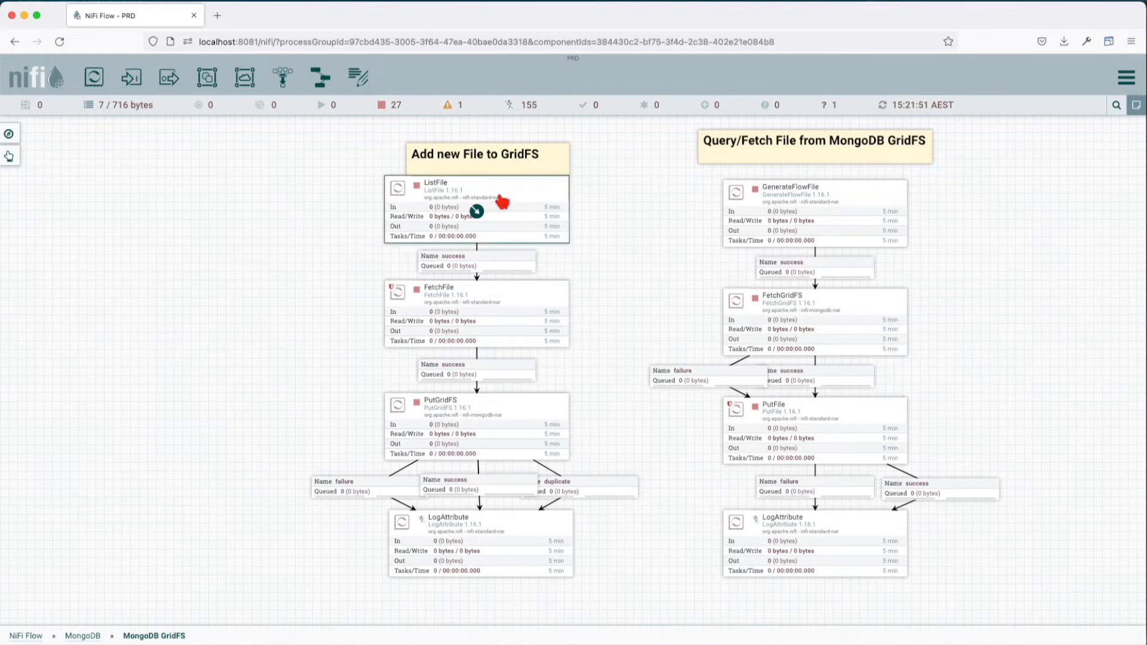
pyautogui.moveTo(502, 273)
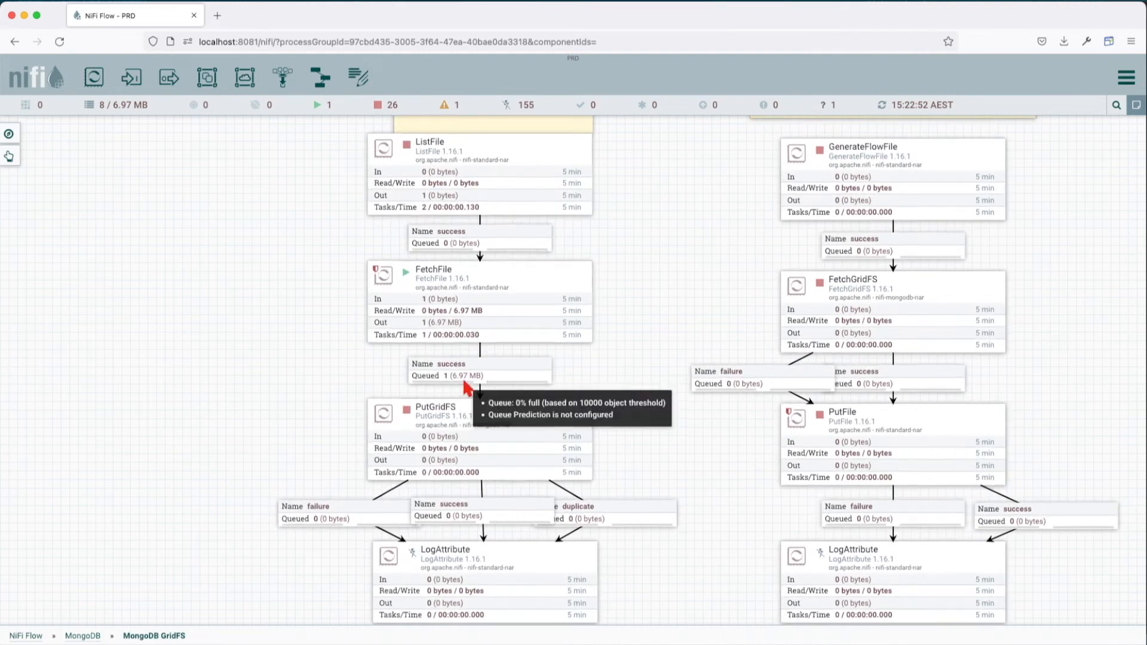
pyautogui.moveTo(468, 383)
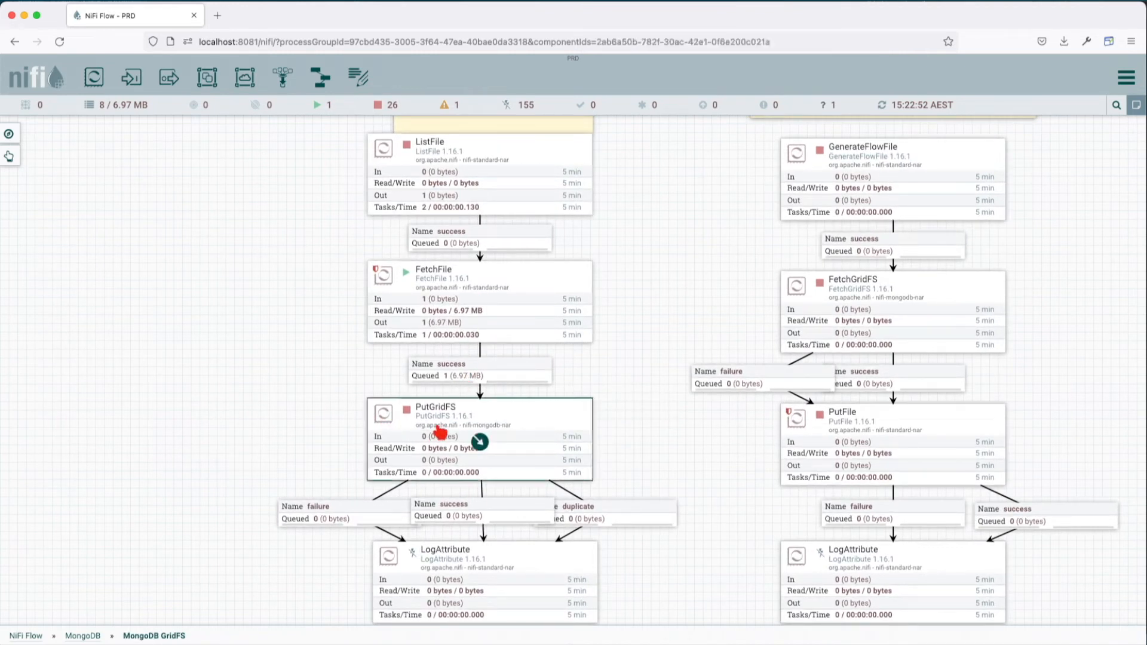
# Review the PutGridFS configuration, leaving the chunk size unchanged.
pyautogui.doubleClick(435, 408)
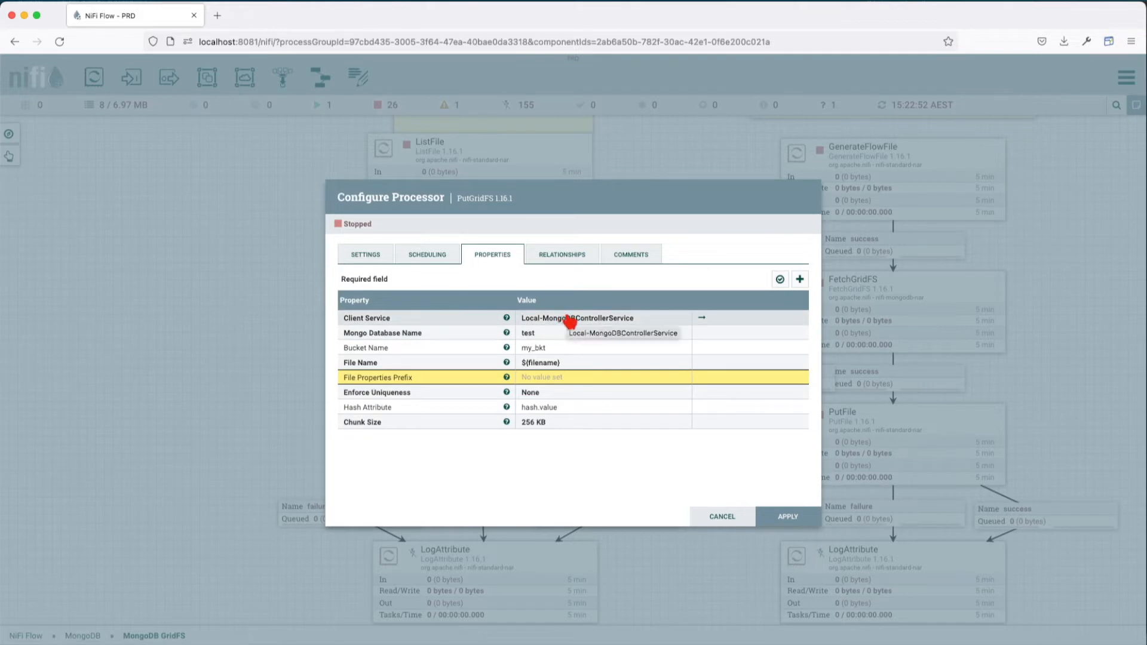
pyautogui.moveTo(592, 331)
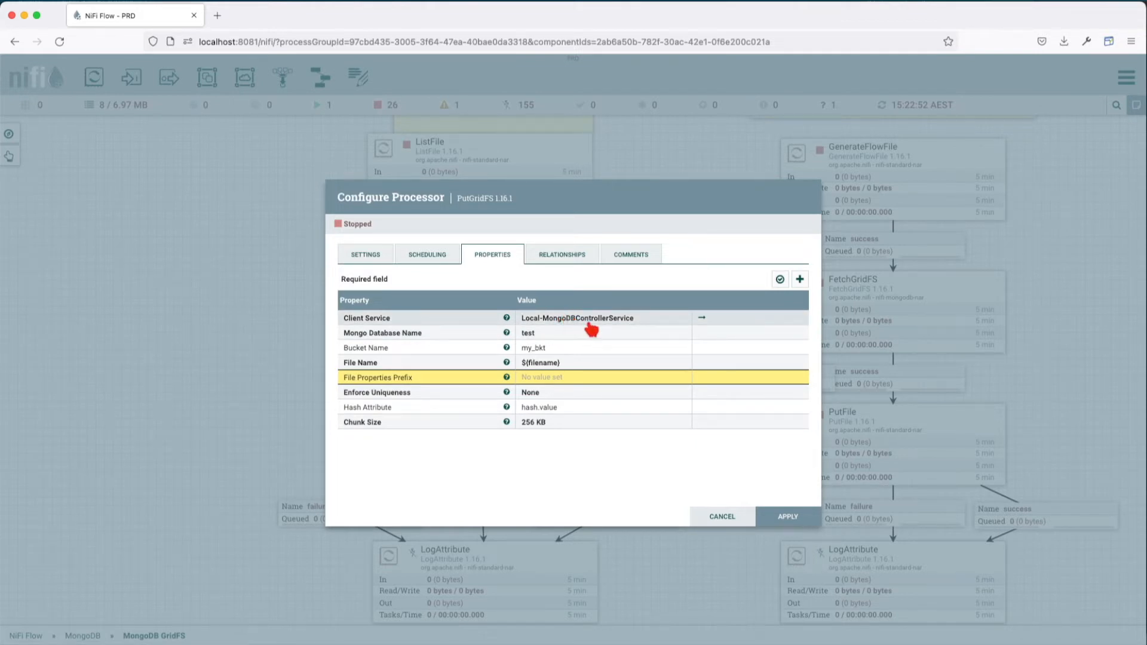
pyautogui.moveTo(594, 325)
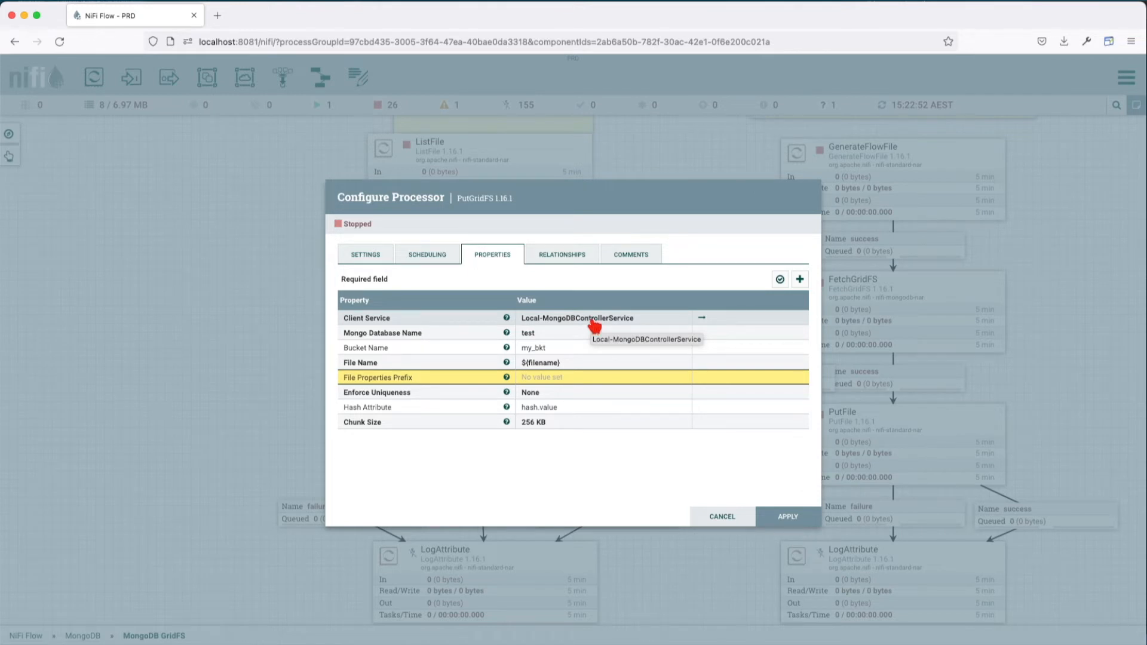
pyautogui.moveTo(534, 344)
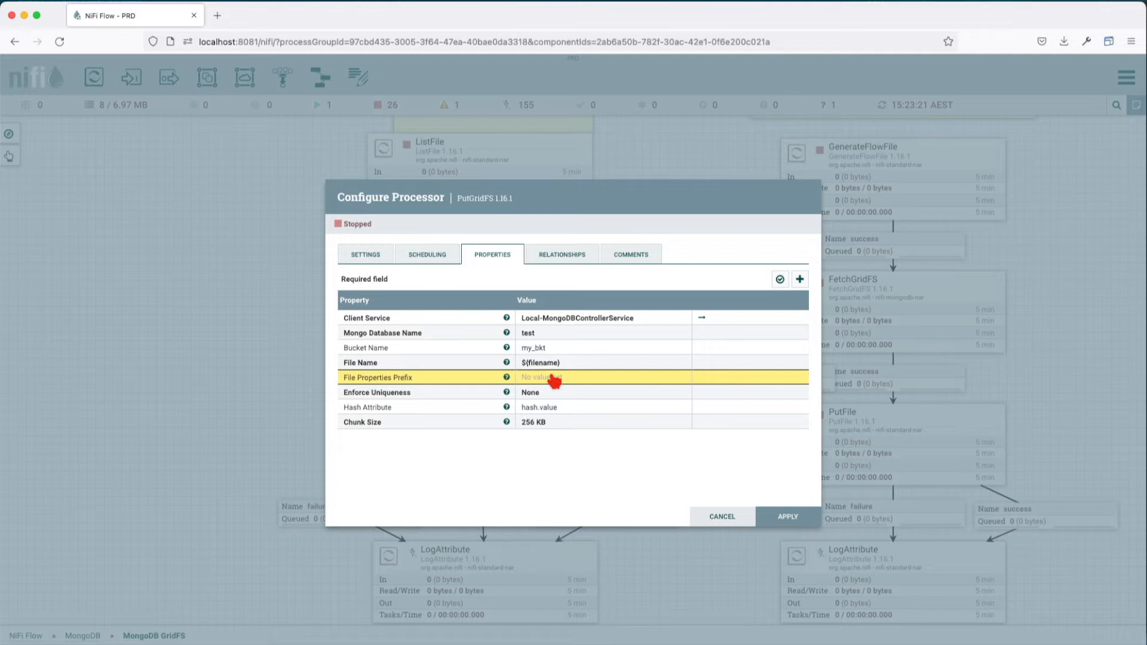
pyautogui.moveTo(563, 402)
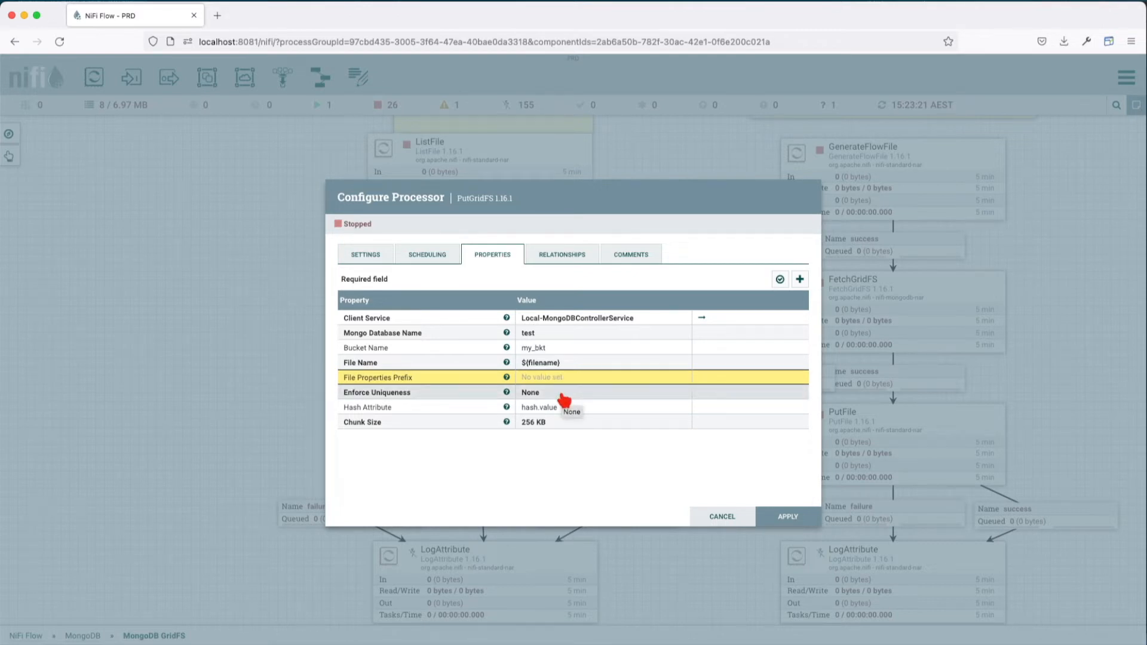
pyautogui.moveTo(562, 427)
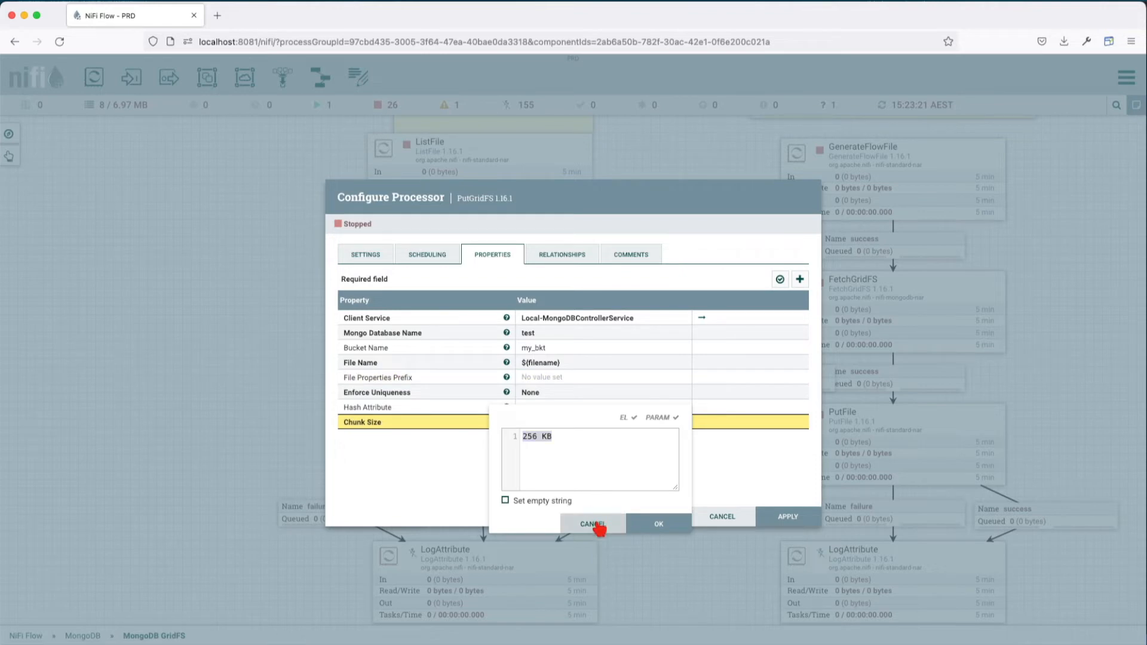
pyautogui.click(593, 524)
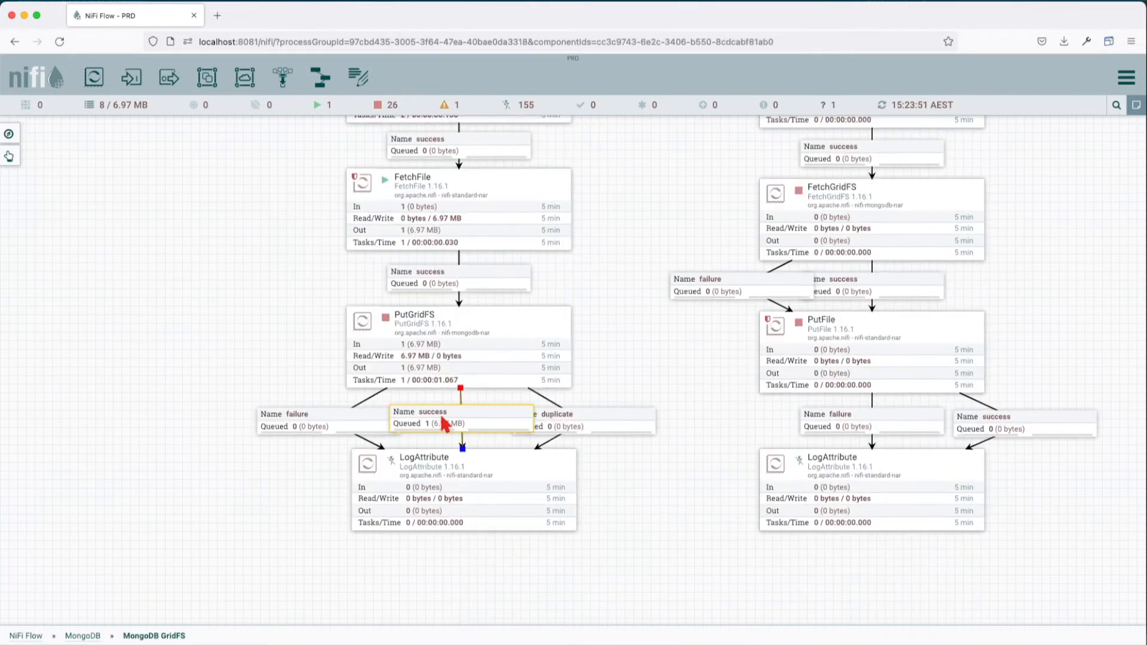
pyautogui.moveTo(454, 414)
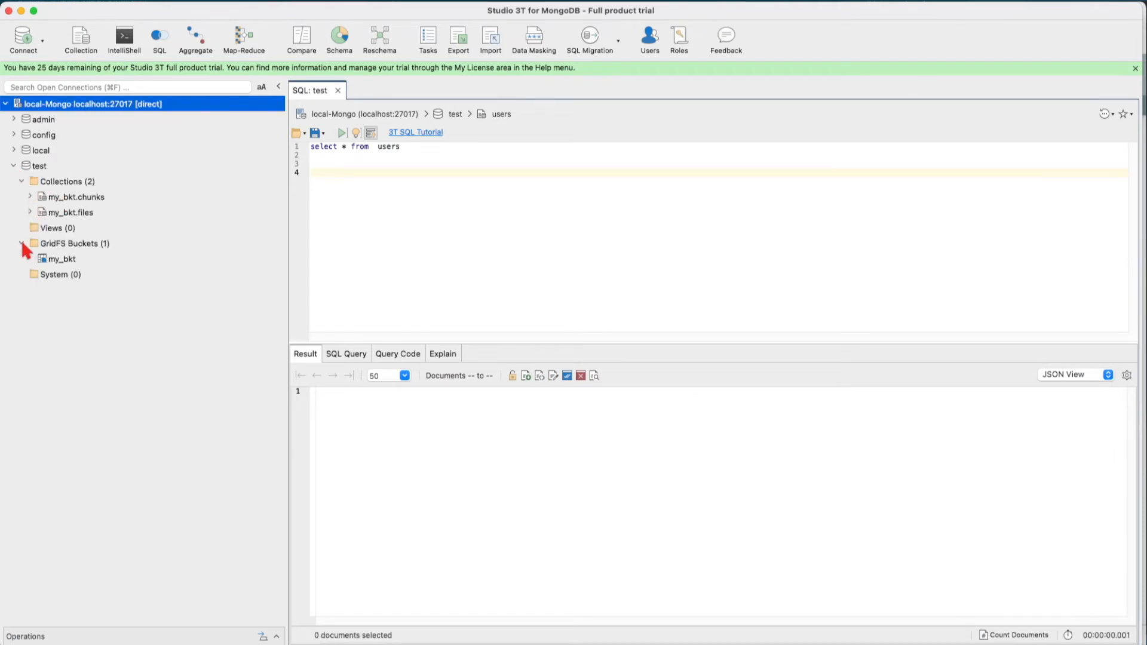
# Expand the test database's GridFS Buckets and select my_bkt.
pyautogui.click(60, 258)
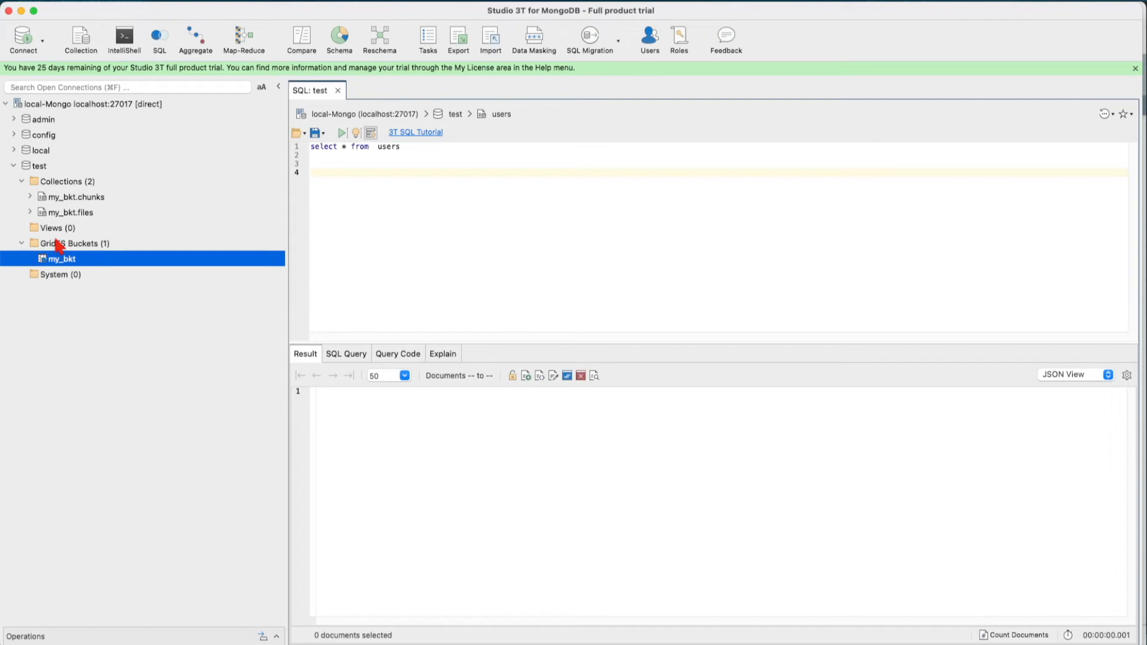
pyautogui.click(75, 196)
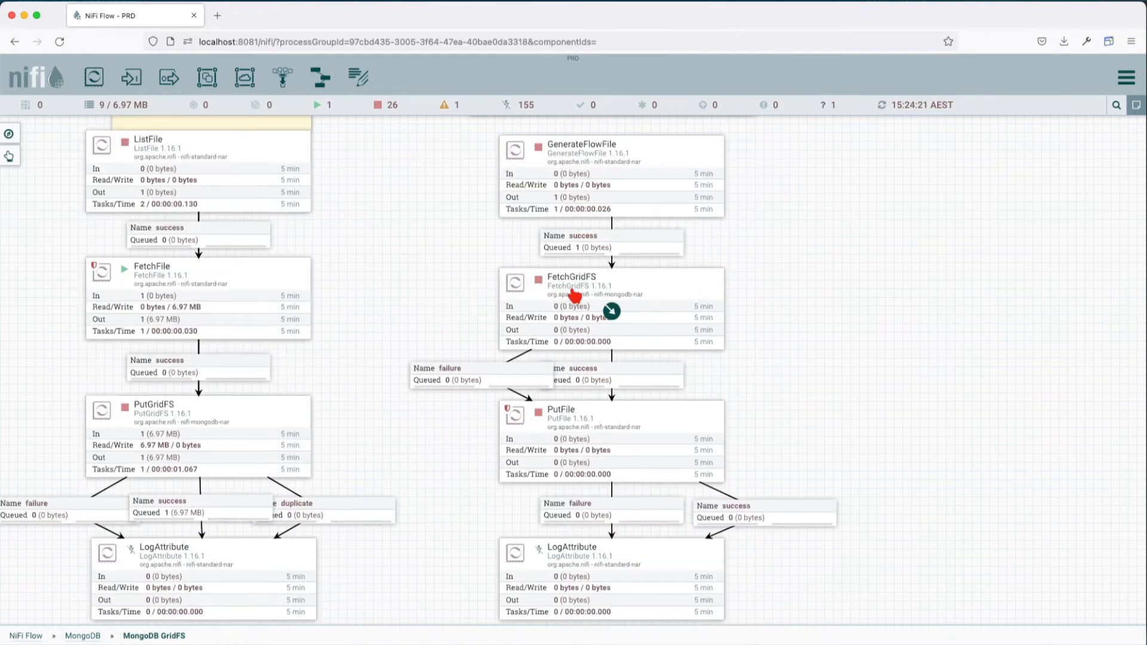
# Confirm FetchGridFS uses test, my_bkt, InsightByte_Intro.m4v with Full Query Fetch mode.
pyautogui.doubleClick(571, 285)
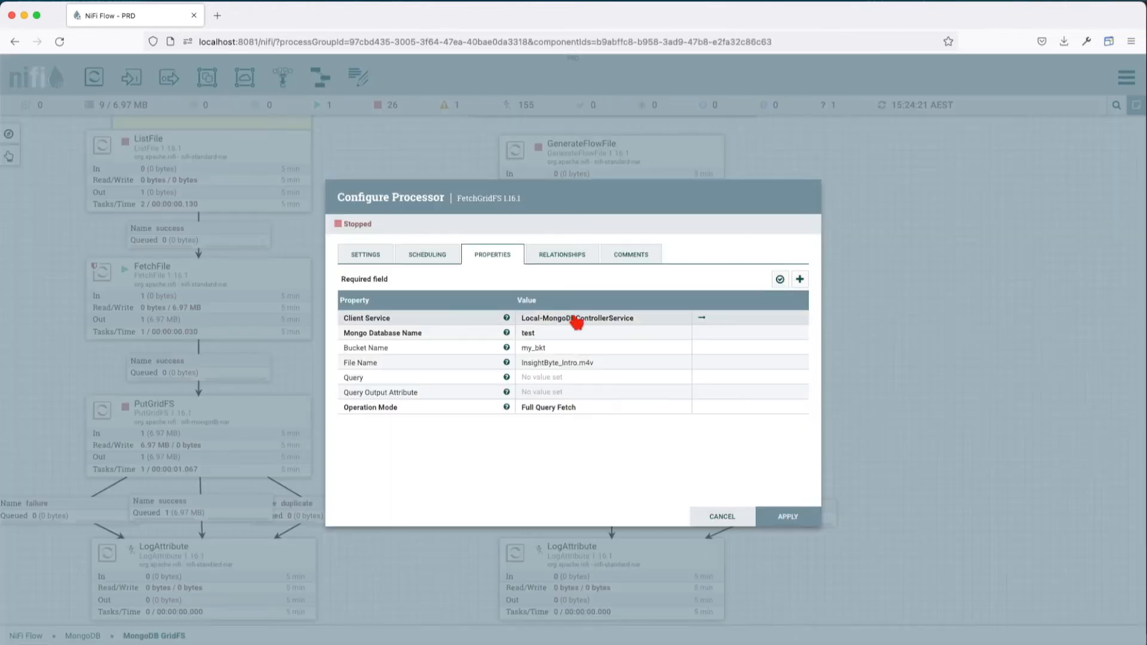
pyautogui.moveTo(576, 319)
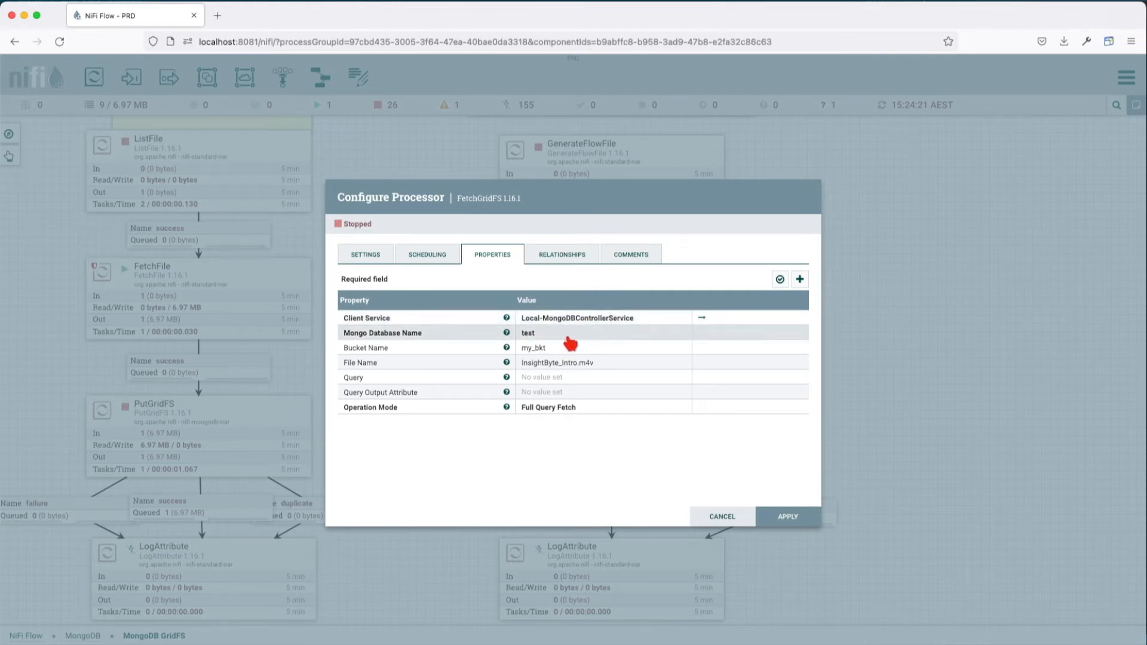
pyautogui.moveTo(565, 344)
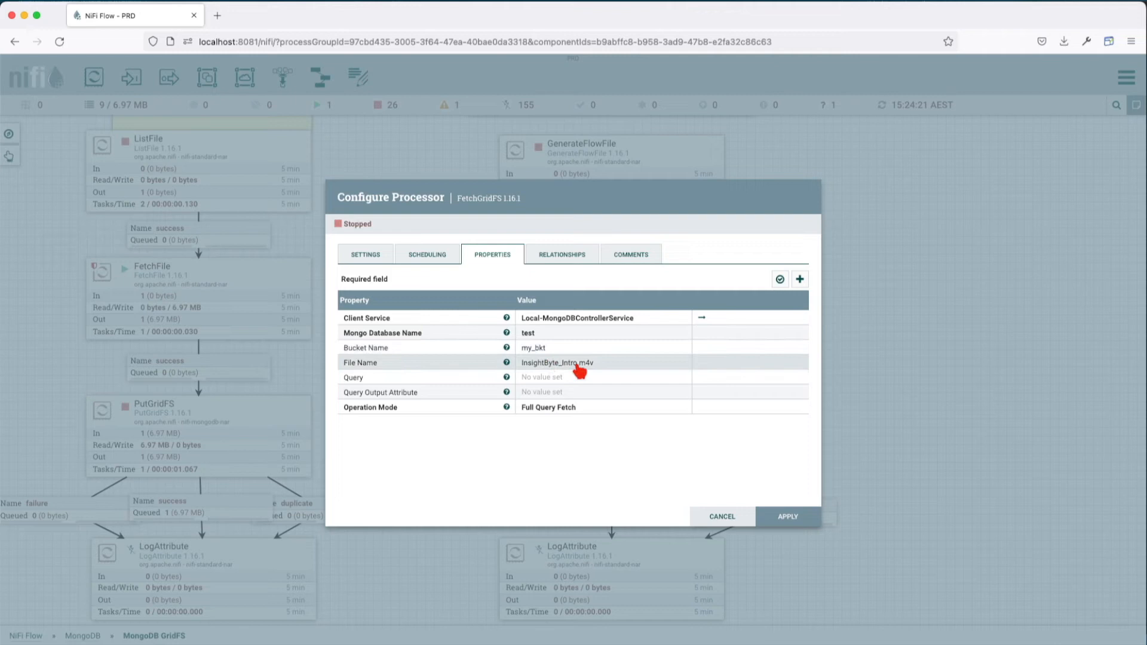
pyautogui.moveTo(572, 387)
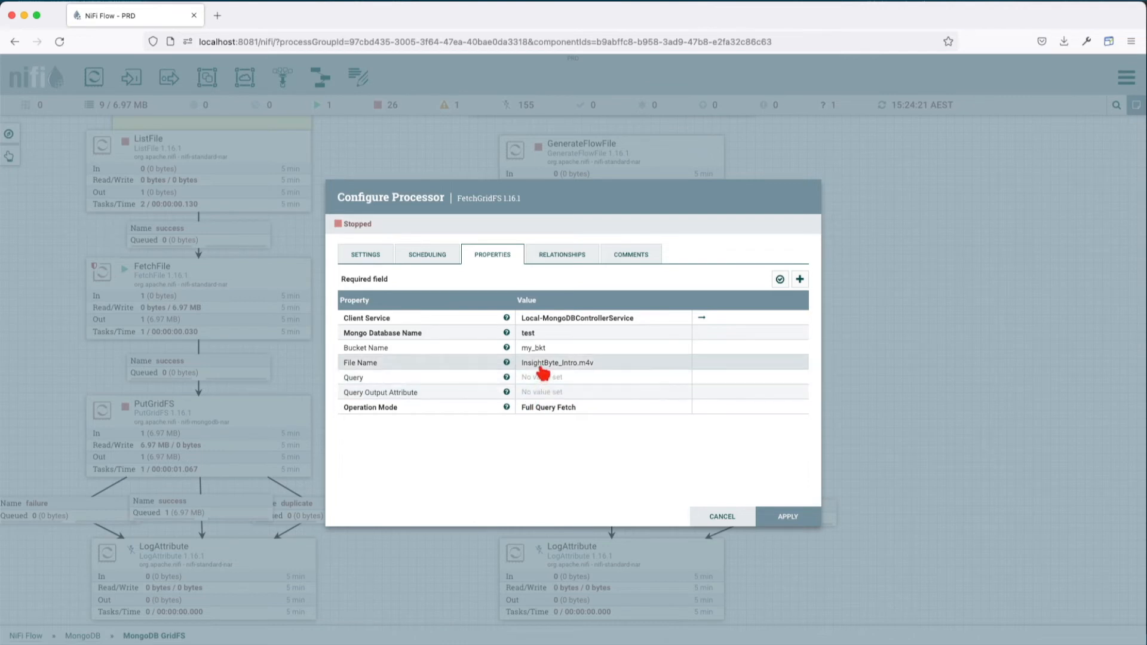
pyautogui.moveTo(506, 392)
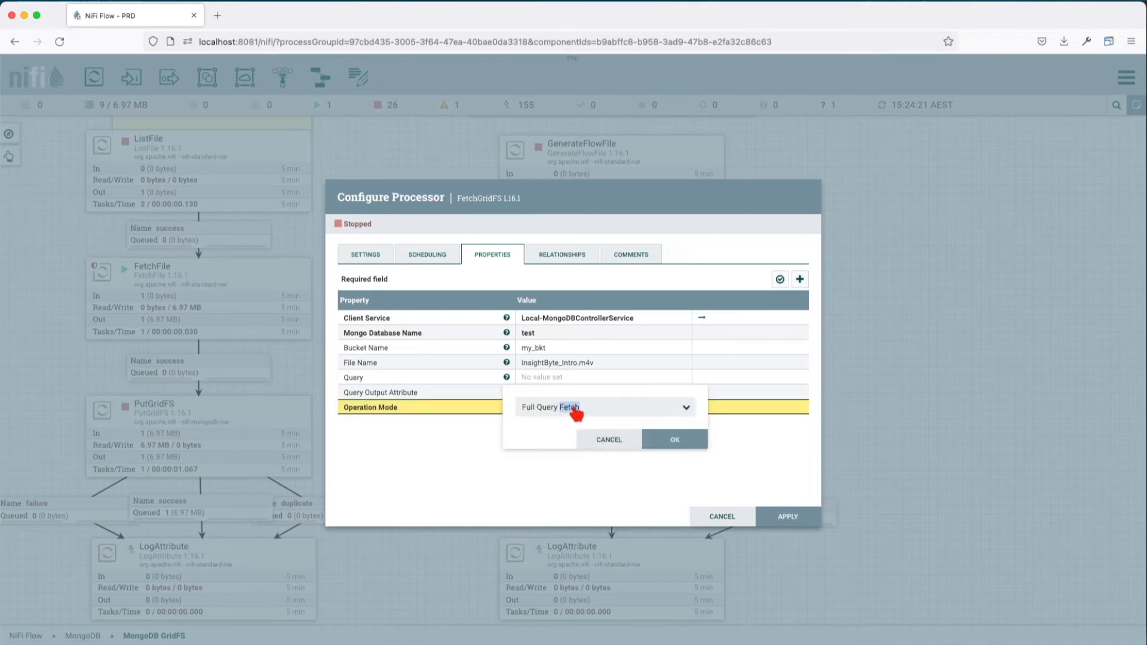
pyautogui.click(604, 407)
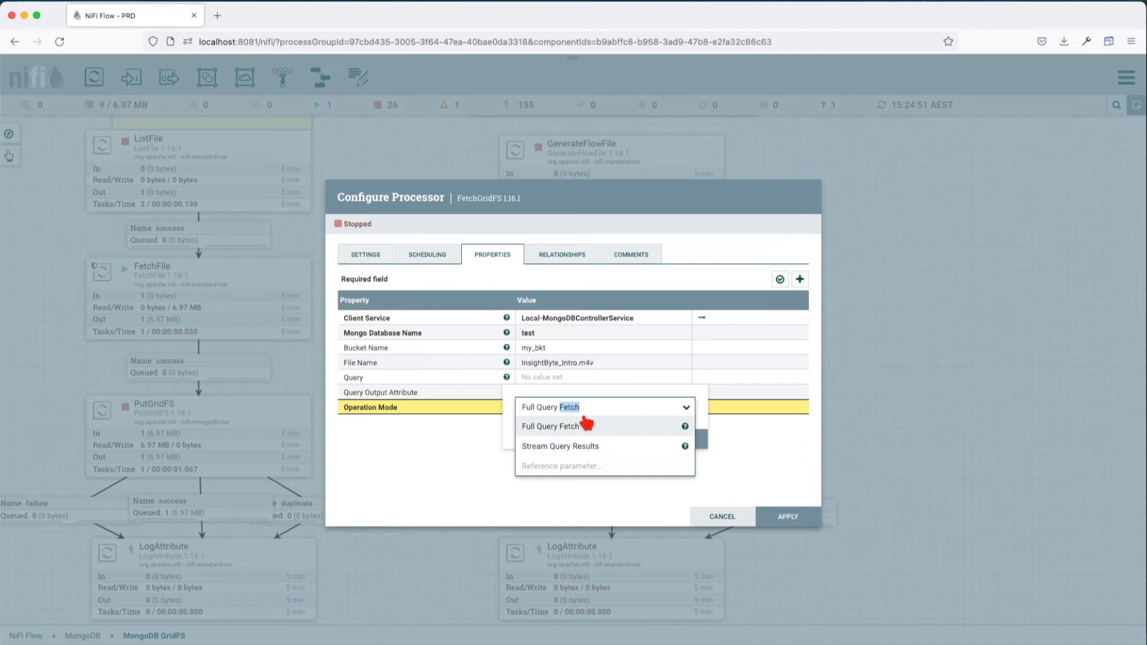
pyautogui.click(550, 425)
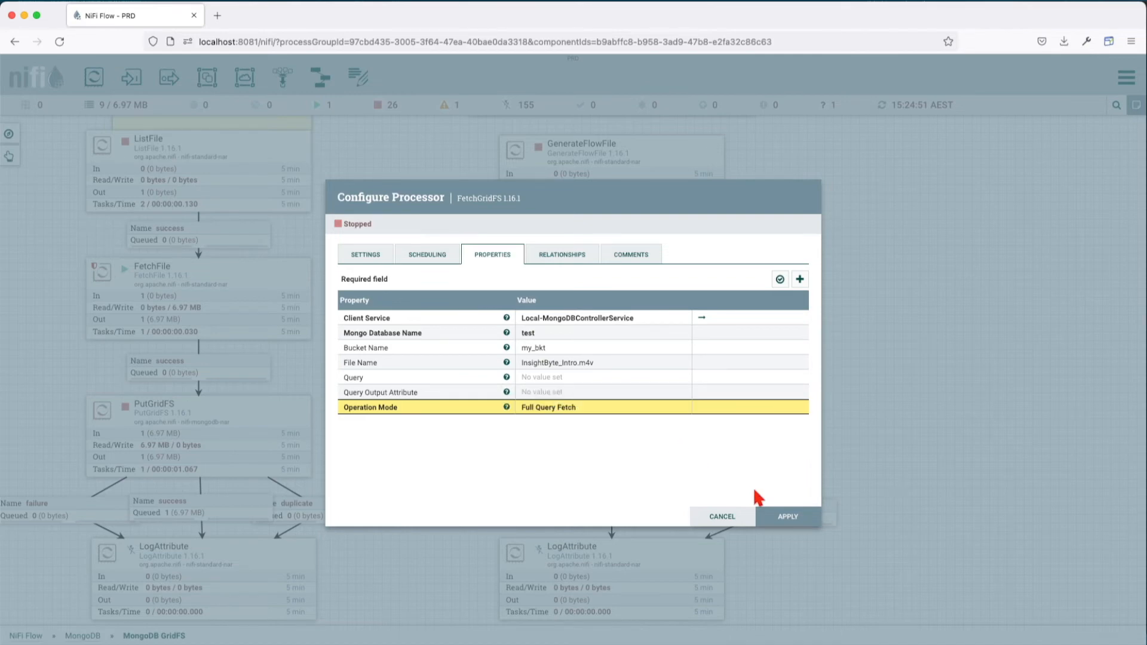
pyautogui.rightClick(577, 234)
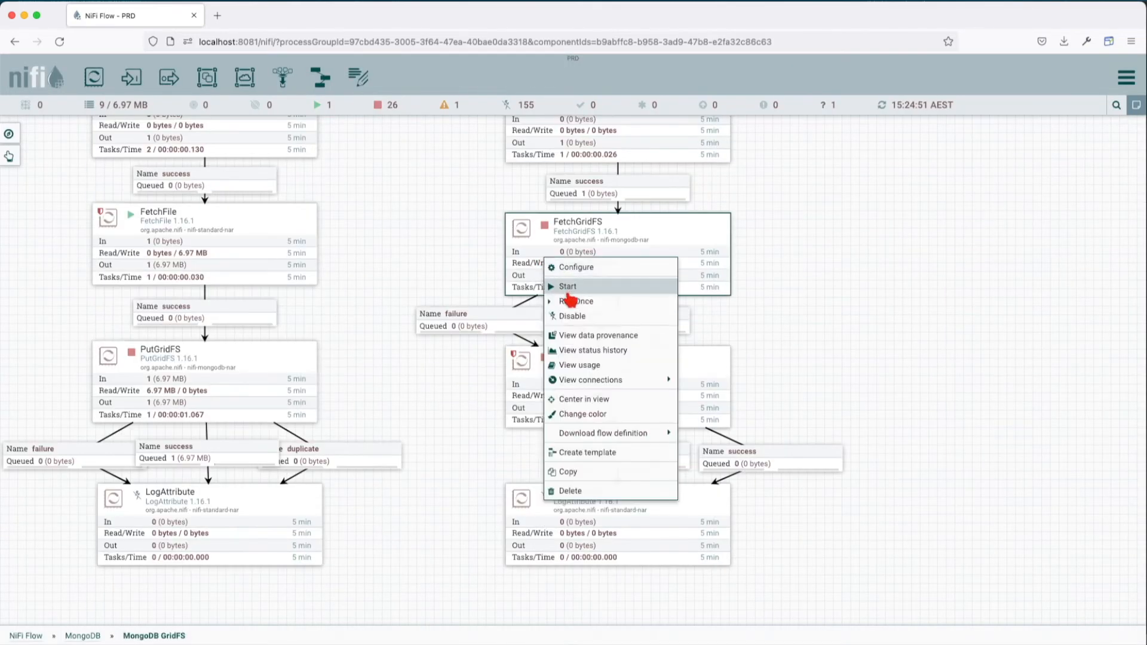
# Run FetchGridFS once, check PutFile's directory, then run PutFile once.
pyautogui.click(577, 267)
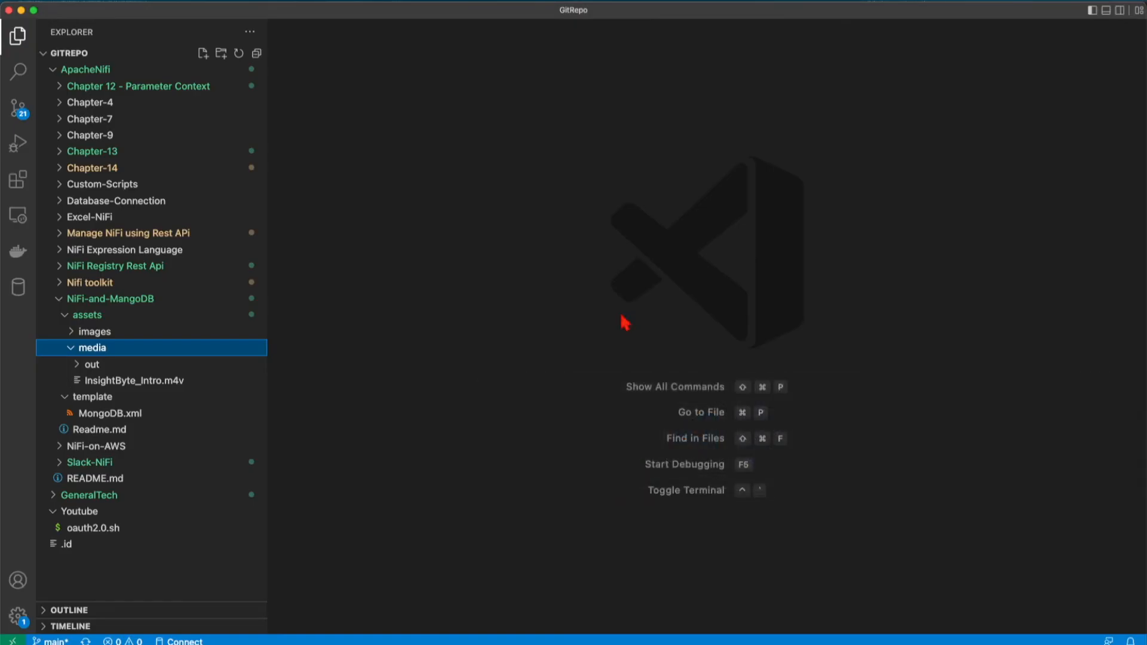
pyautogui.click(93, 364)
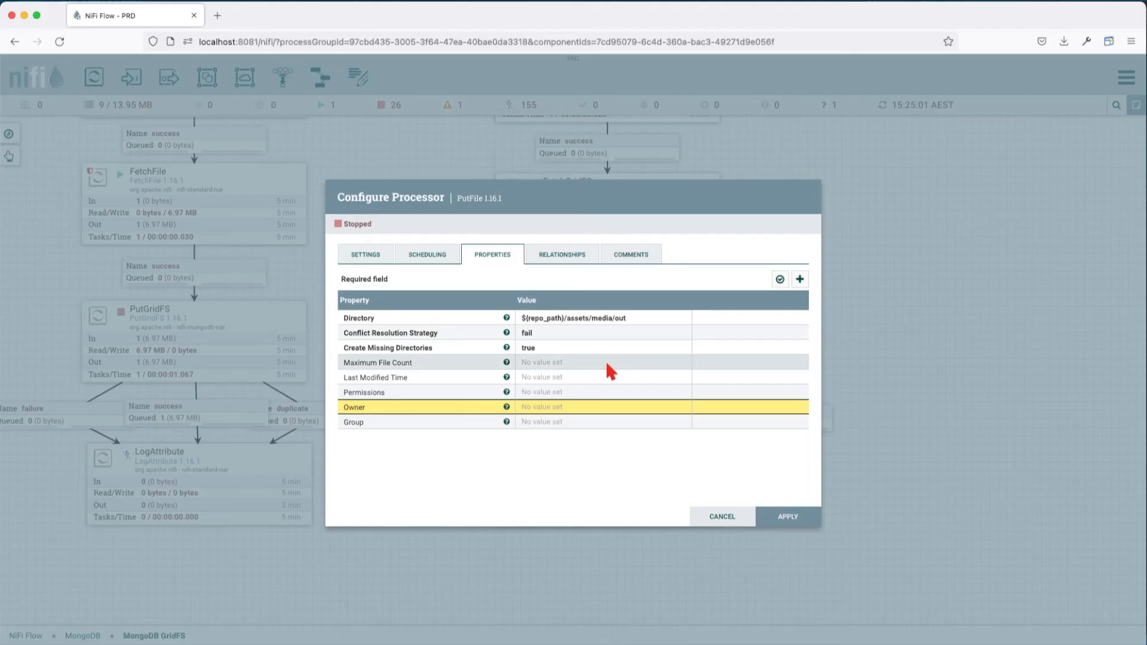
pyautogui.moveTo(538, 371)
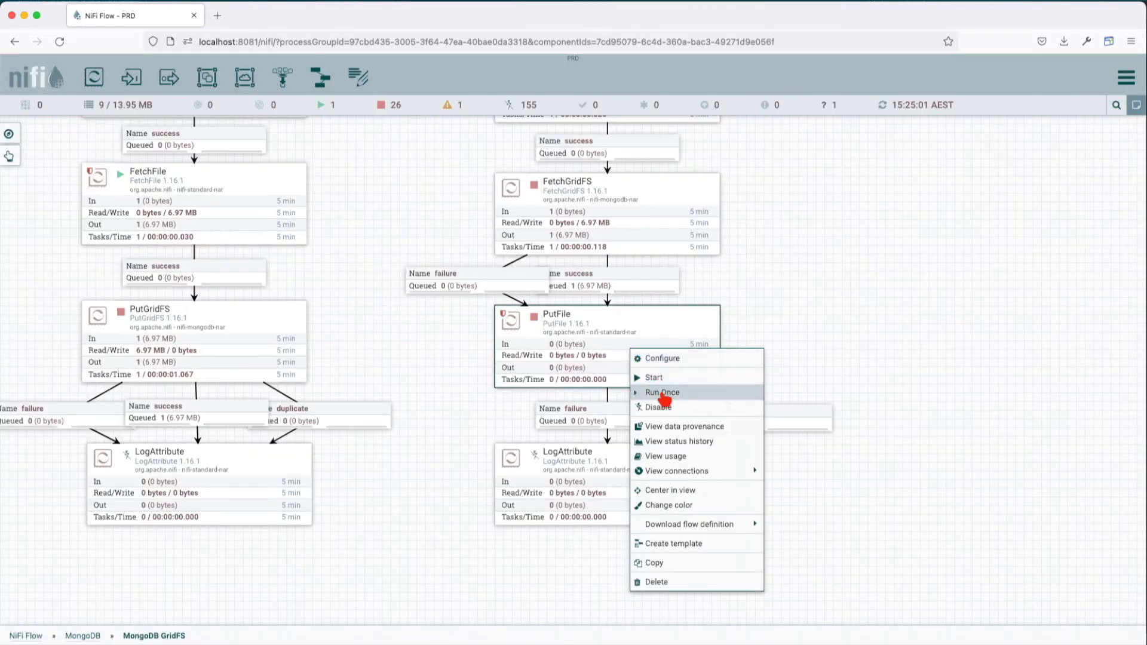
pyautogui.click(662, 391)
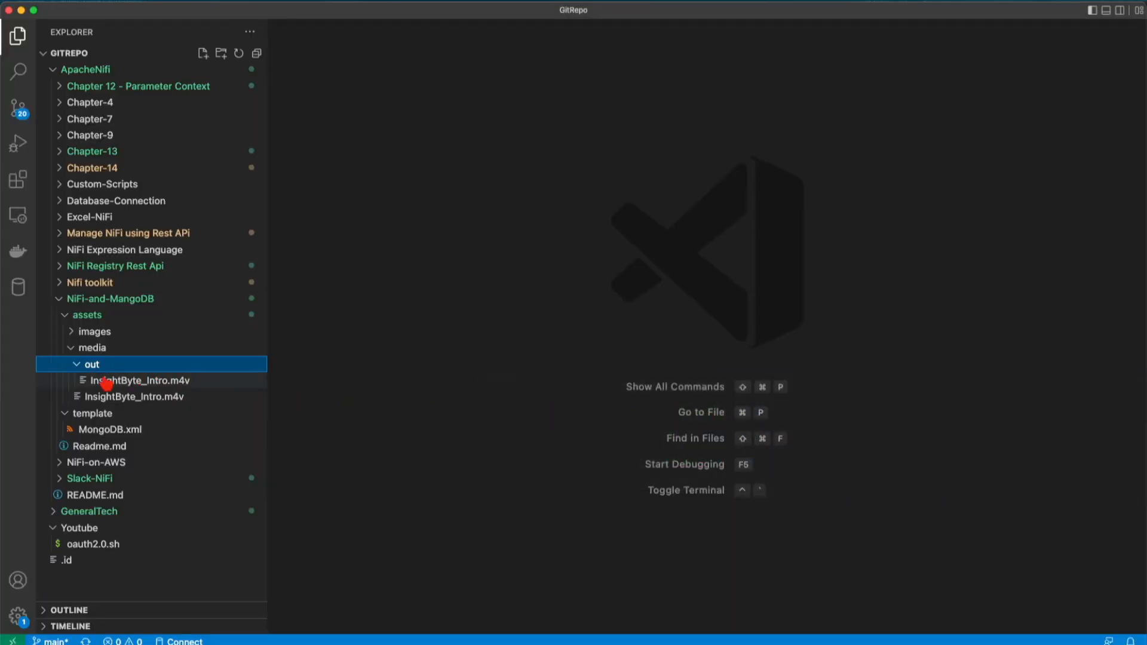
# List media/out with ls -l and play InsightByte_Intro.m4v to confirm it is the intro video.
pyautogui.click(139, 379)
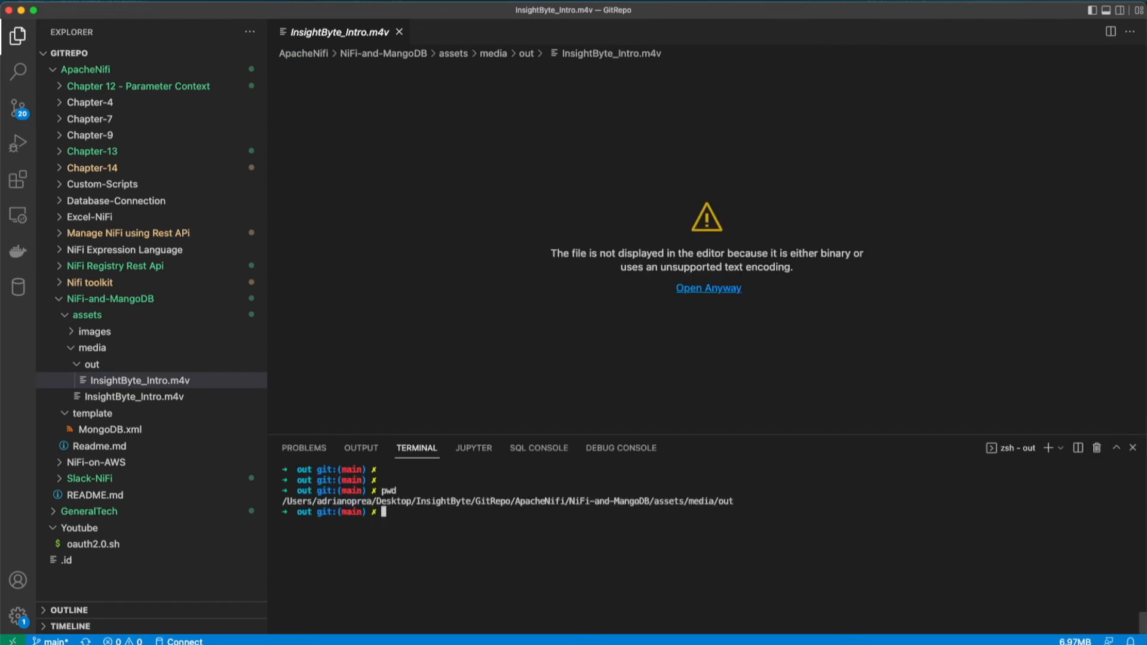
pyautogui.write('ls -l')
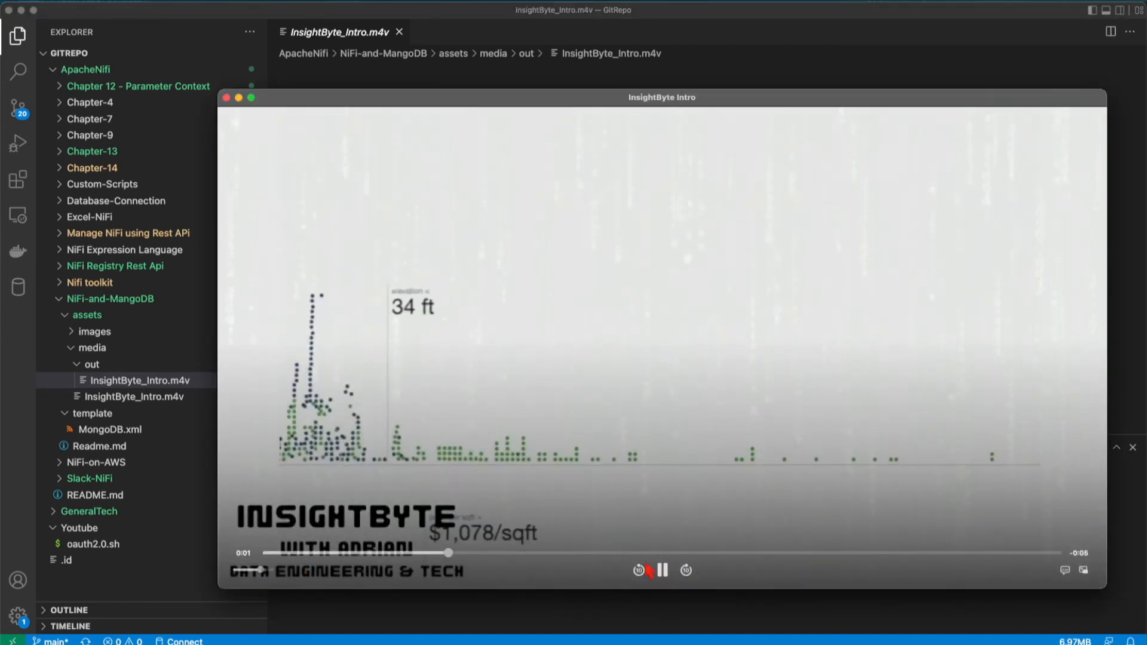
pyautogui.click(658, 569)
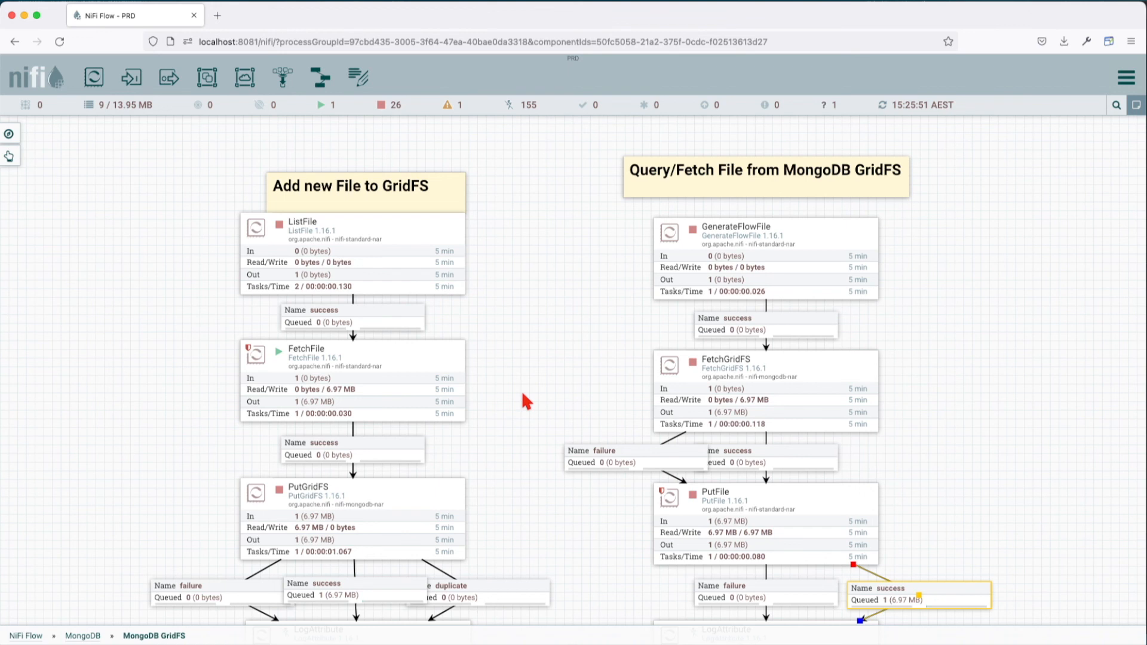
# Go up to the MongoDB group via the breadcrumb and reposition the canvas over its four flows.
pyautogui.click(83, 634)
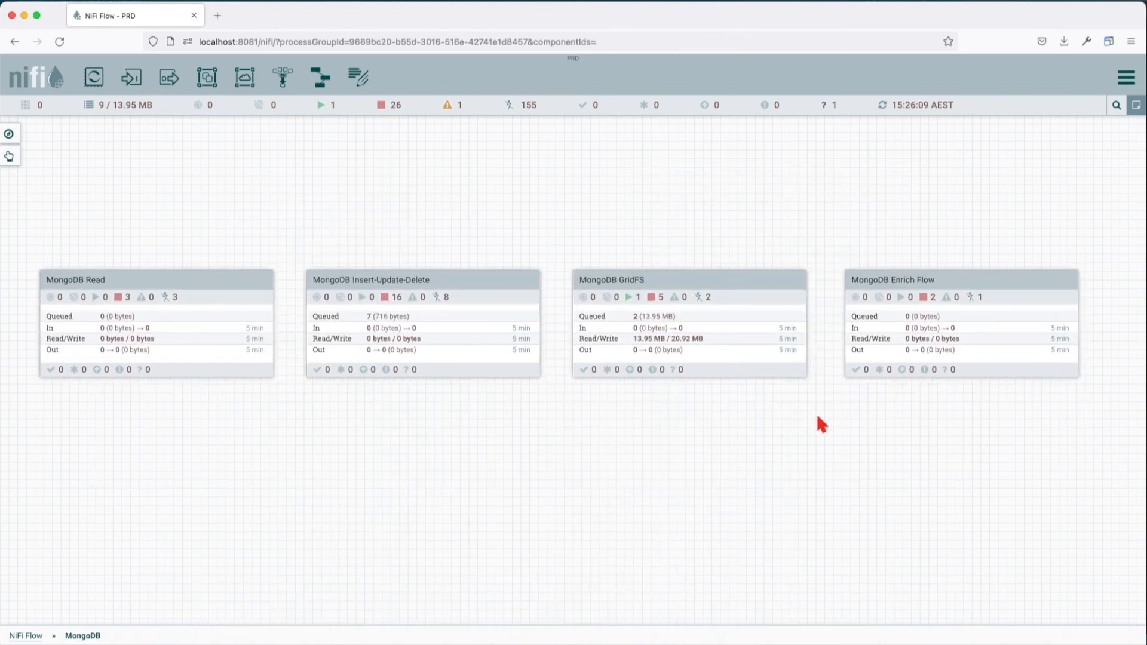
pyautogui.moveTo(820, 424); pyautogui.dragTo(728, 395)
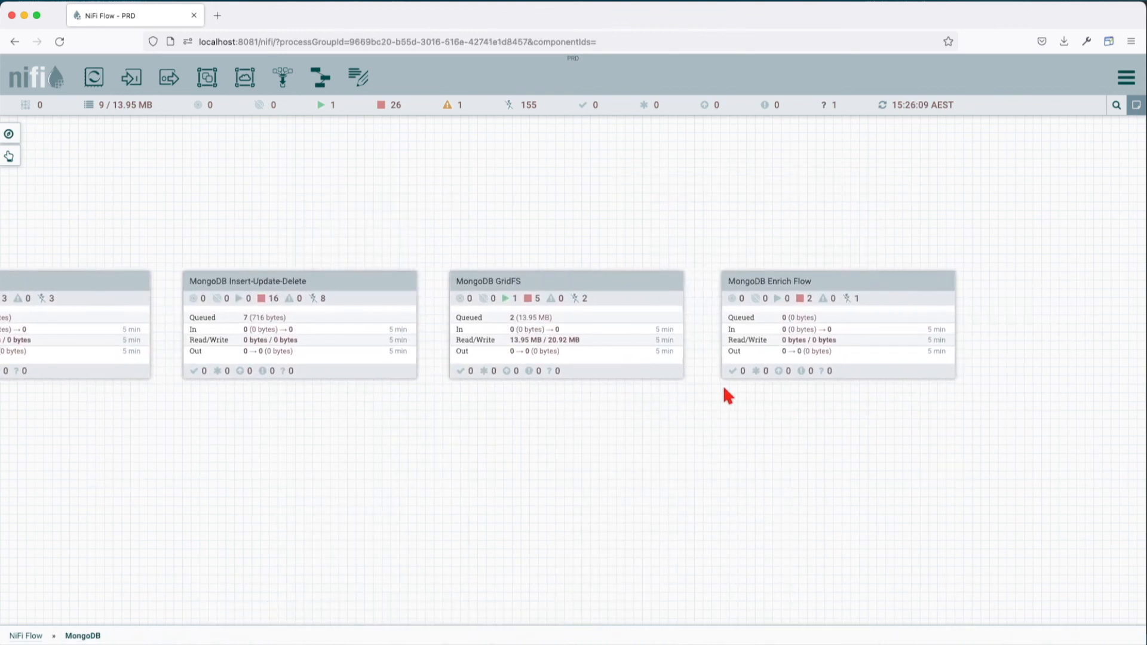